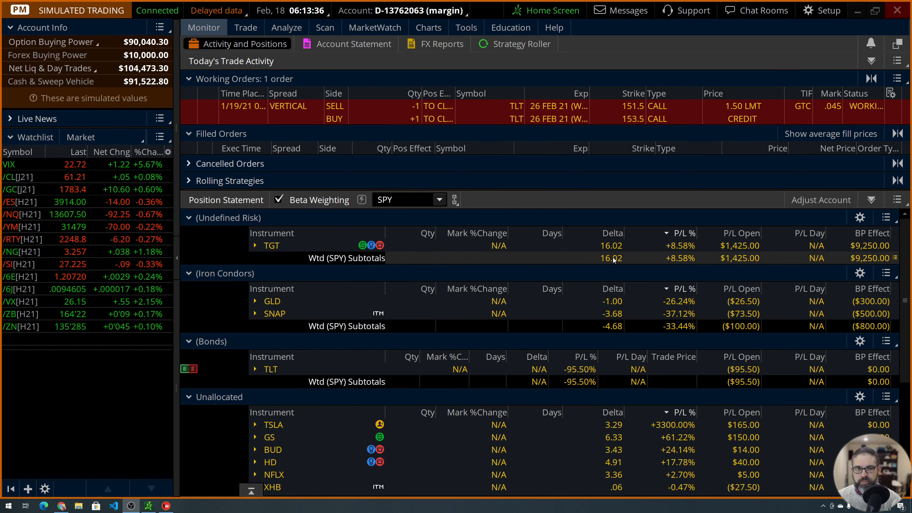
mouse_move(613, 262)
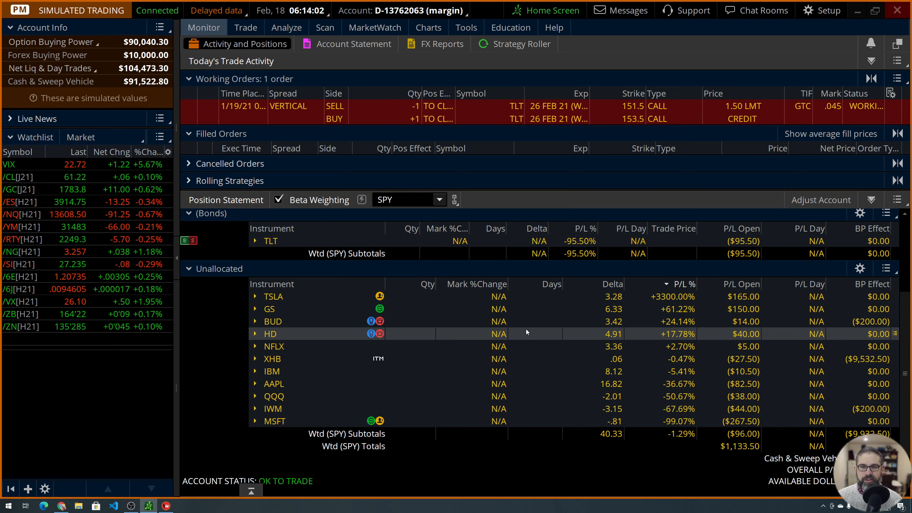
mouse_move(557, 326)
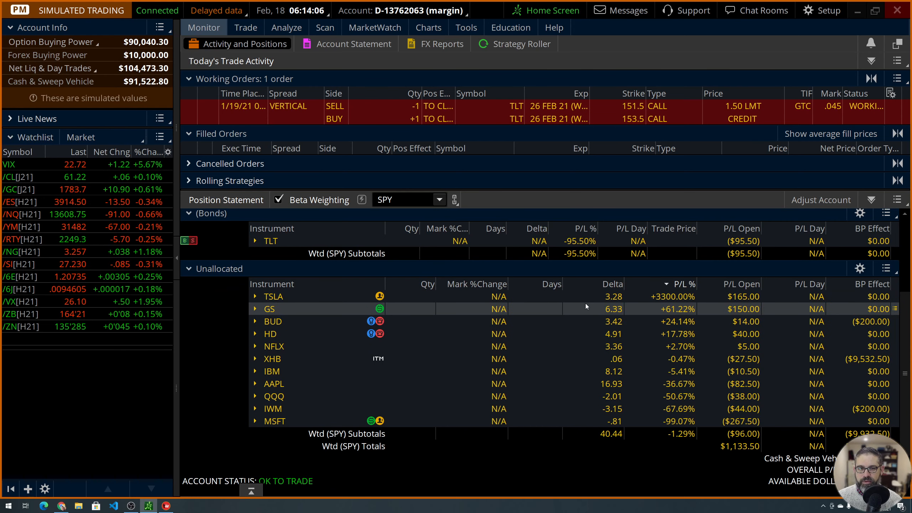
mouse_move(586, 296)
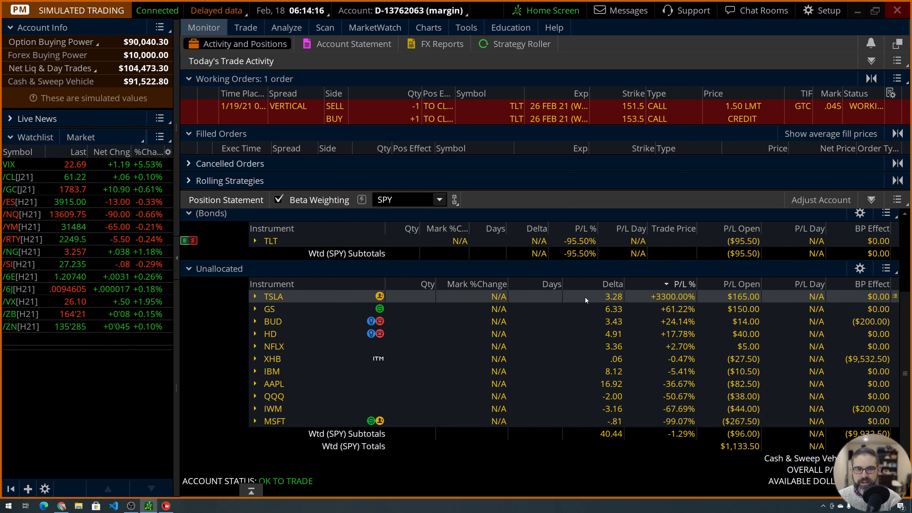
mouse_move(587, 300)
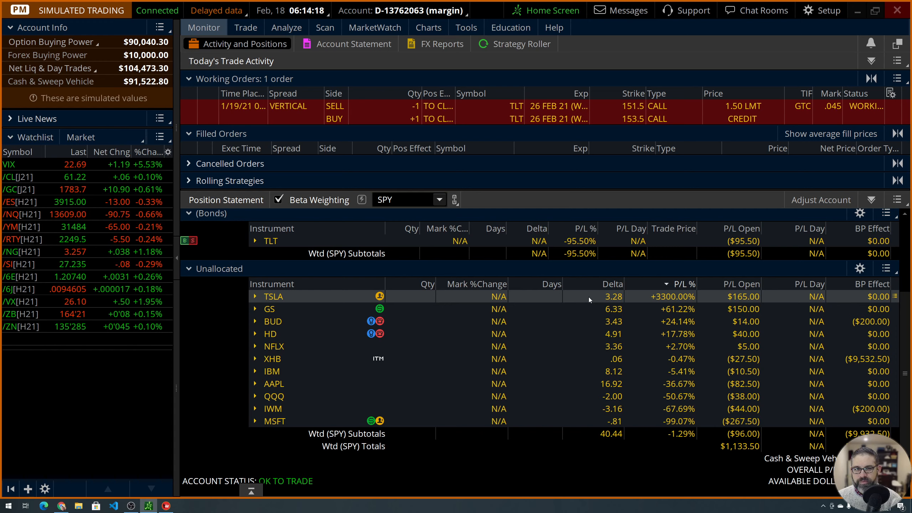
mouse_move(596, 297)
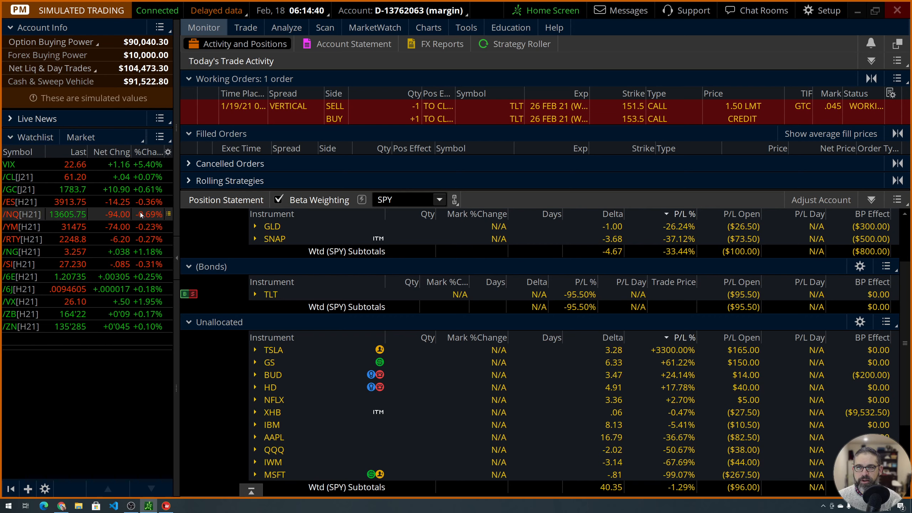
Show the SPY daily candlestick chart over a 1-year timeframe from the Charts area
click(285, 27)
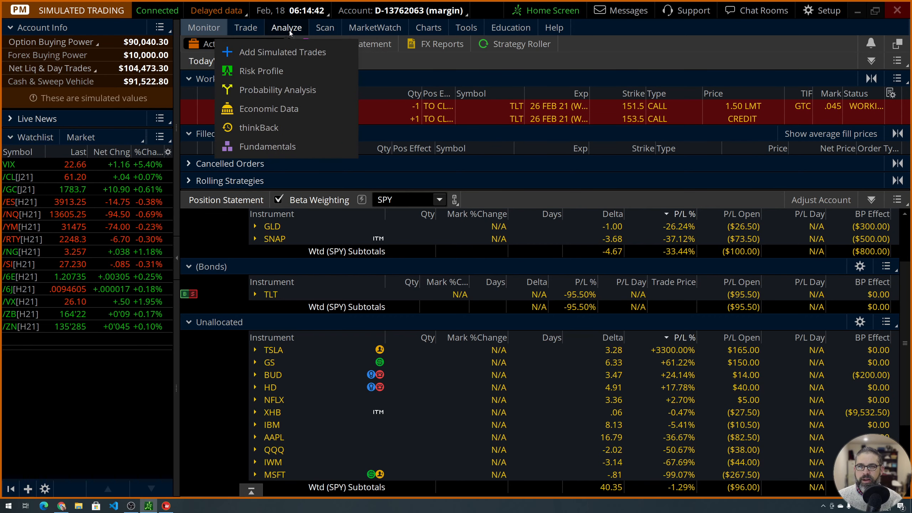
click(428, 27)
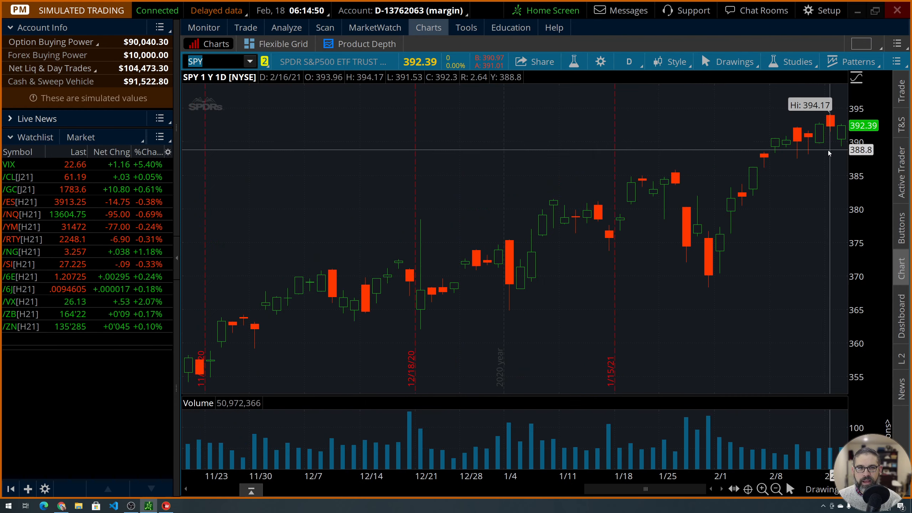
mouse_move(381, 295)
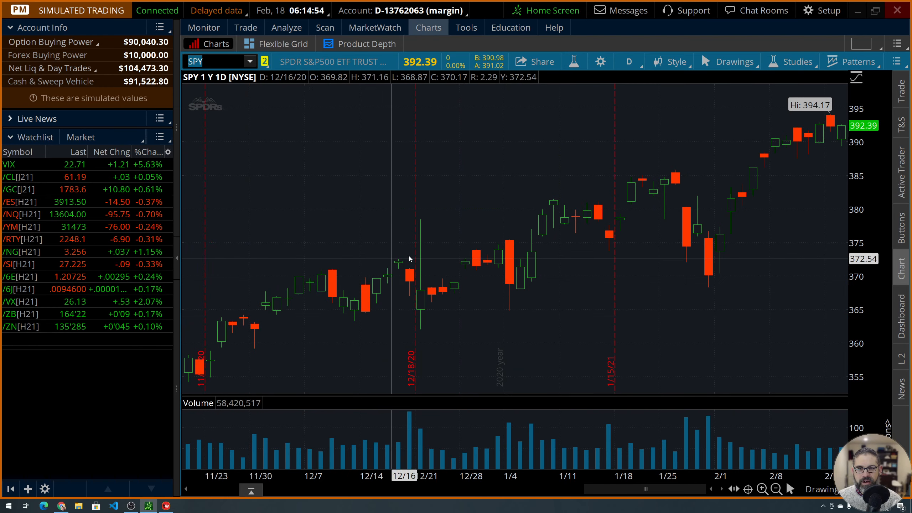
mouse_move(367, 313)
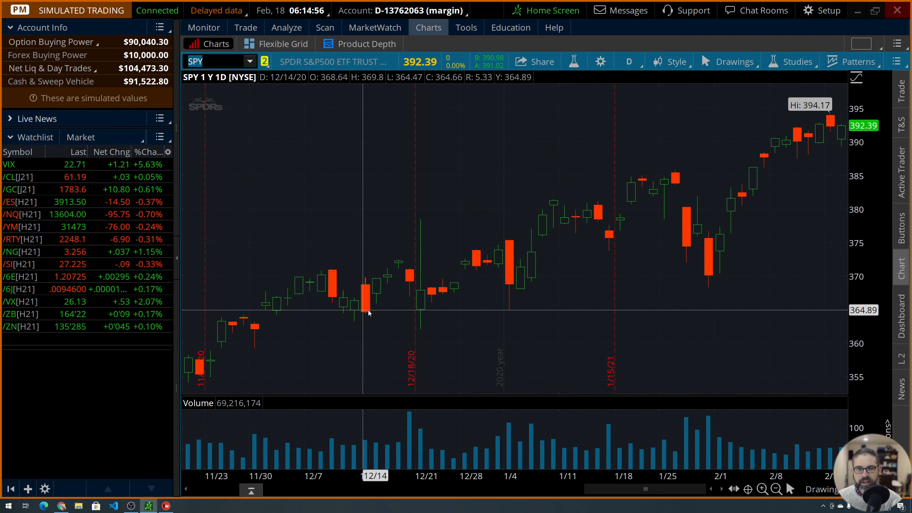
mouse_move(720, 274)
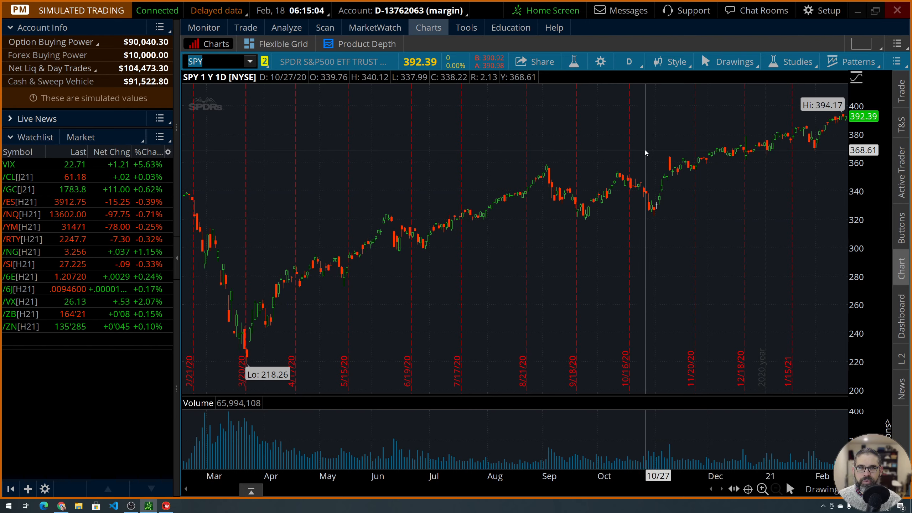
mouse_move(754, 128)
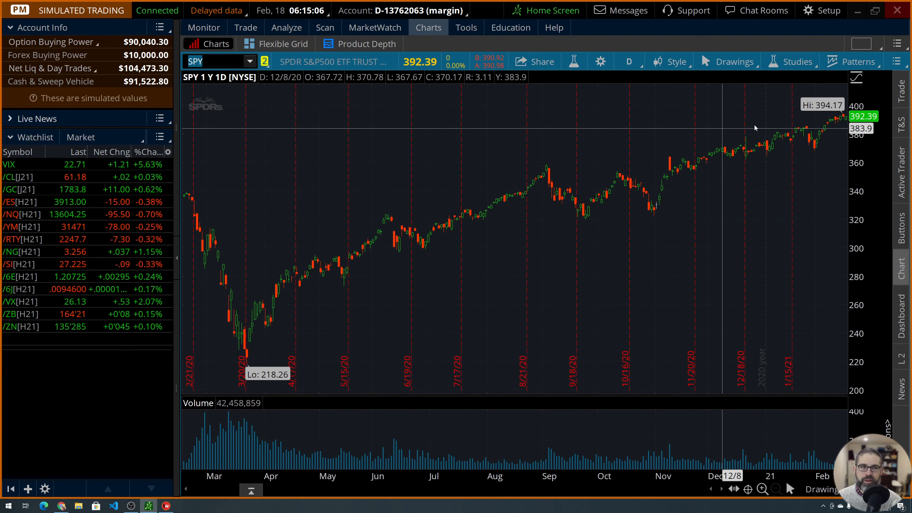
mouse_move(612, 144)
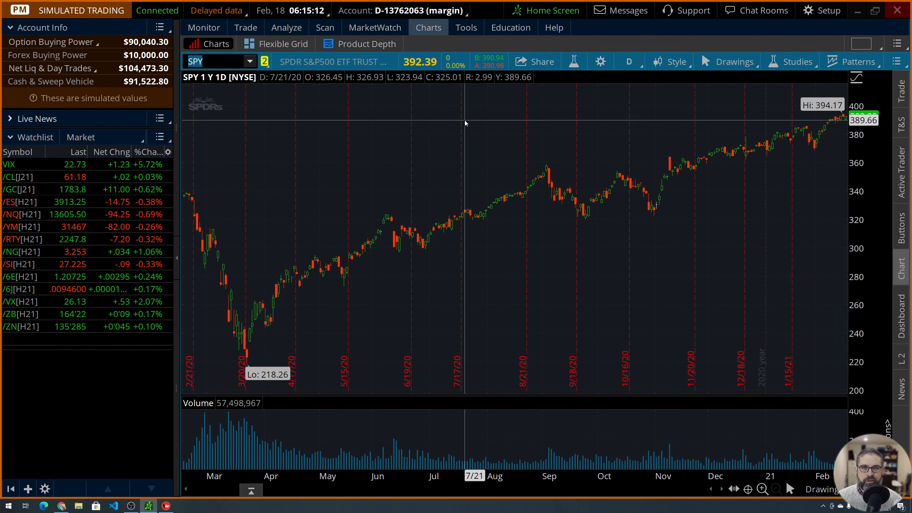
mouse_move(331, 107)
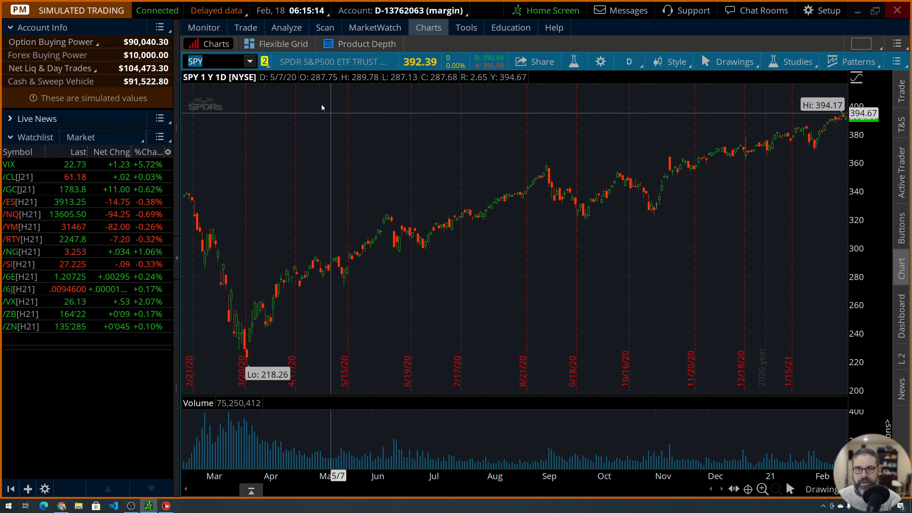
Build a simulated April 1 SPY long 394 / short 392 put vertical and chart its risk profile
click(285, 27)
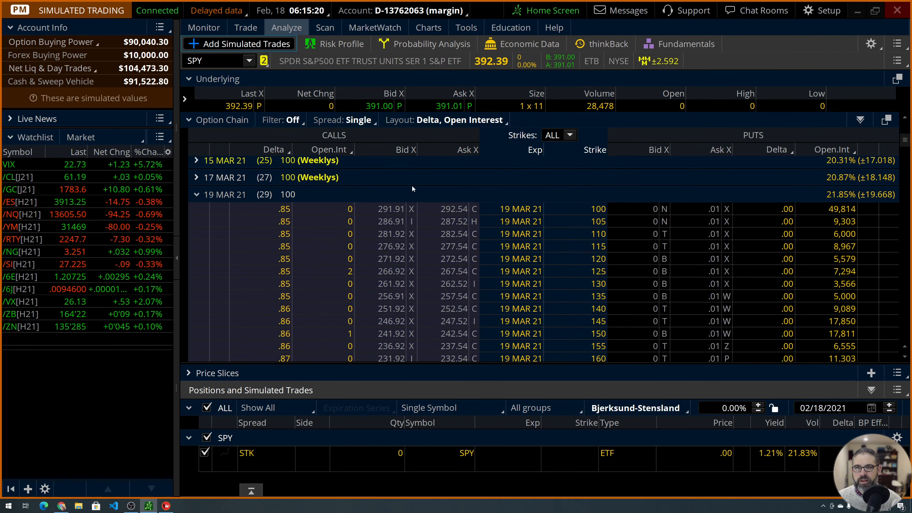
click(197, 195)
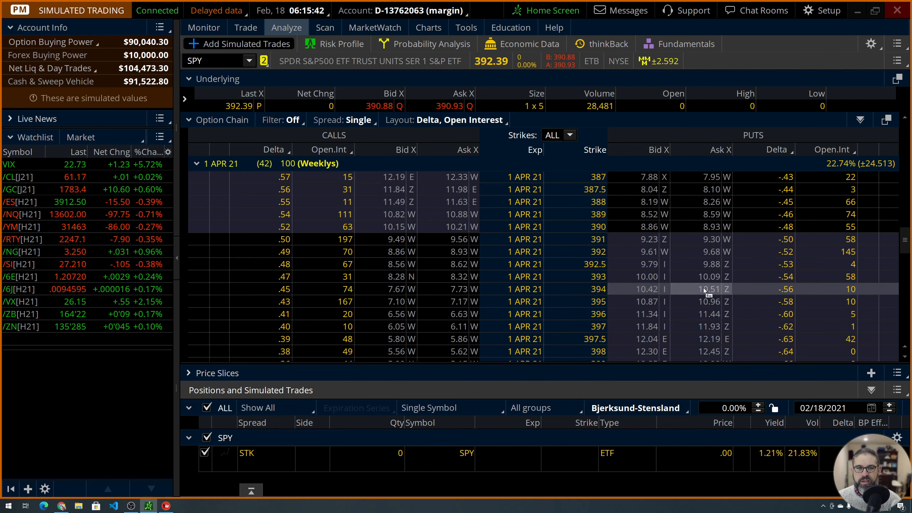
click(709, 289)
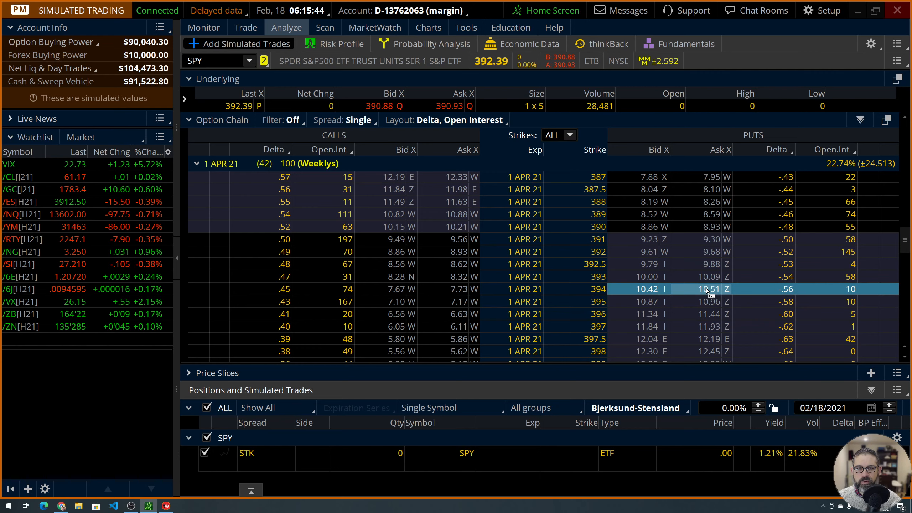
click(707, 289)
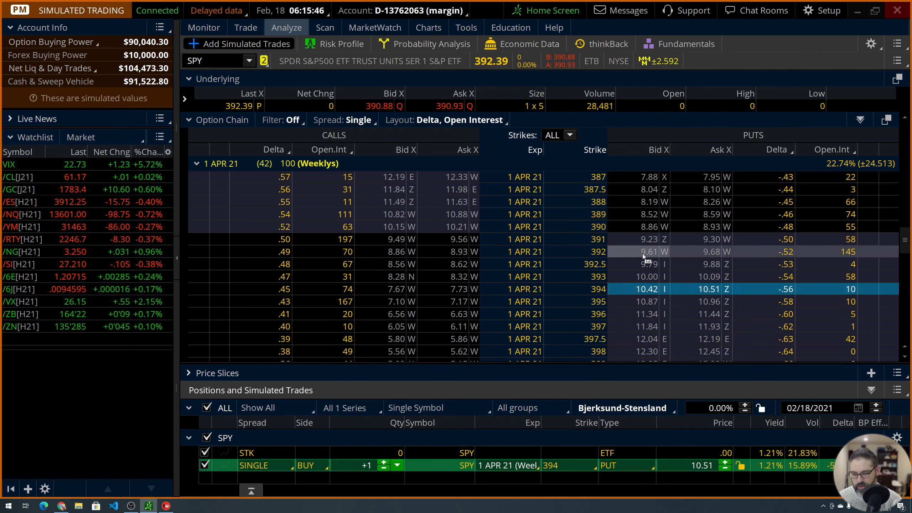
click(647, 252)
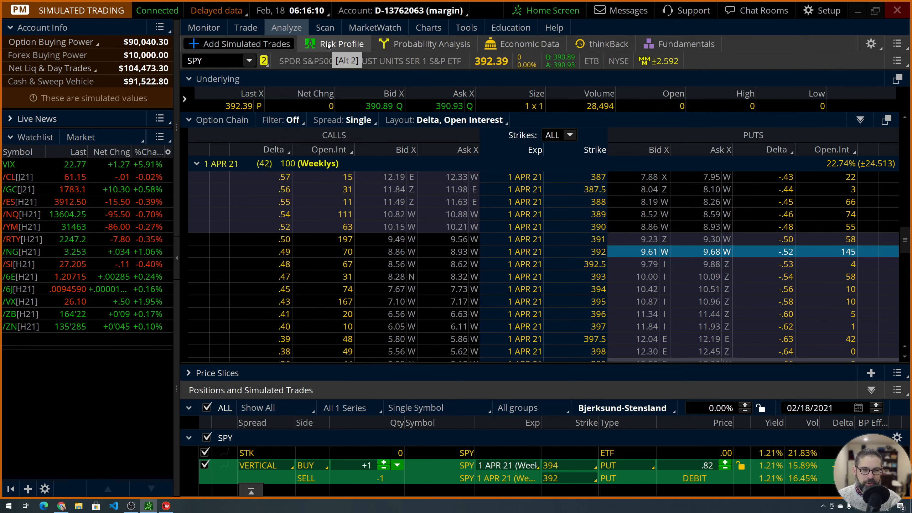
click(340, 43)
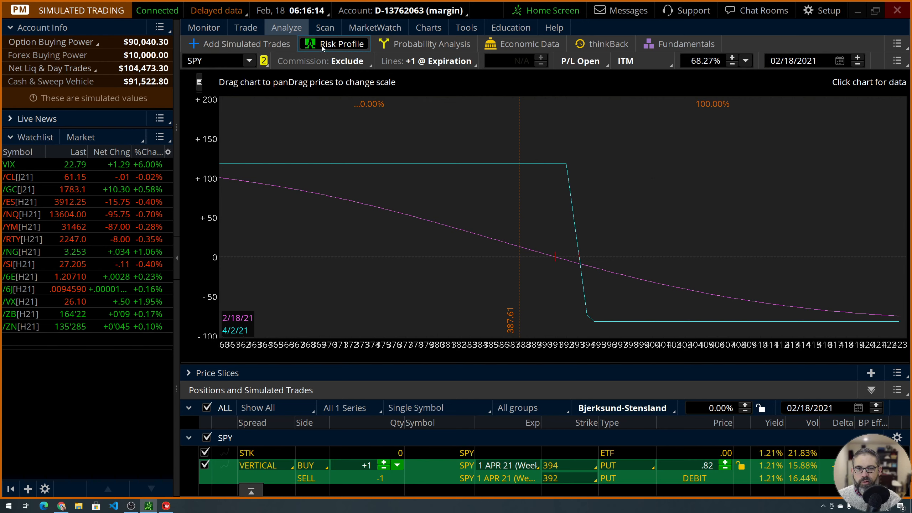
Place the price marker at the 393.17 breakeven and set the analysis date to April 2, 2021
click(897, 373)
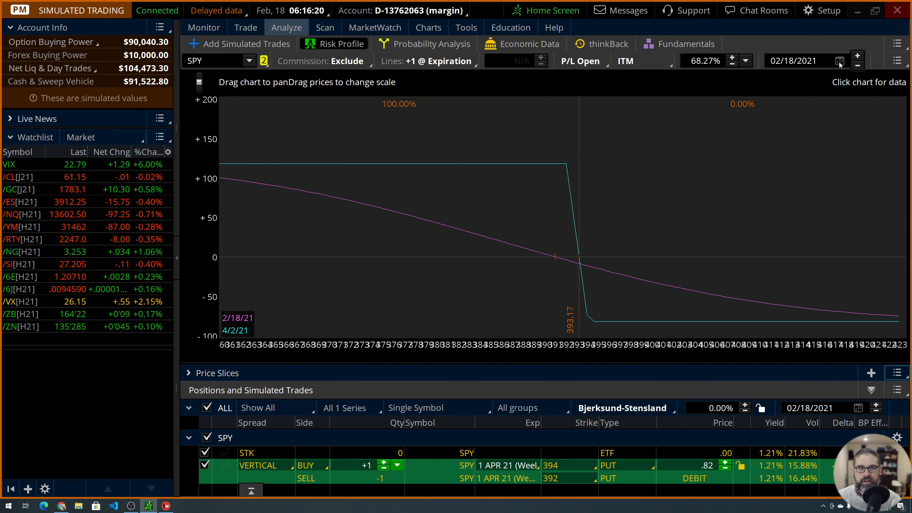
click(839, 61)
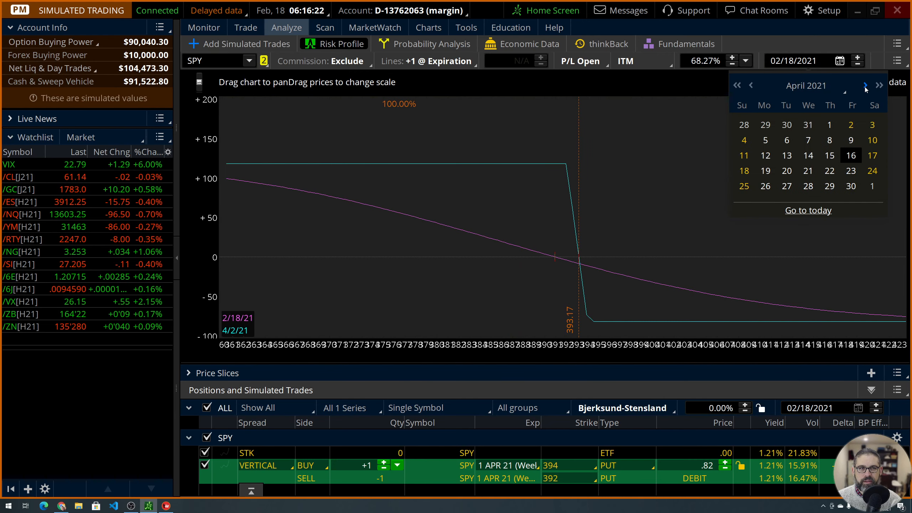
click(850, 125)
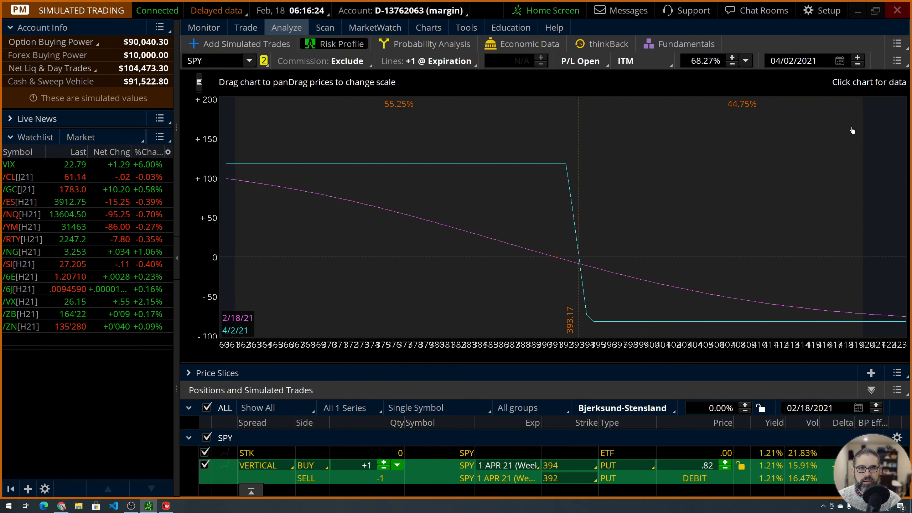
mouse_move(643, 255)
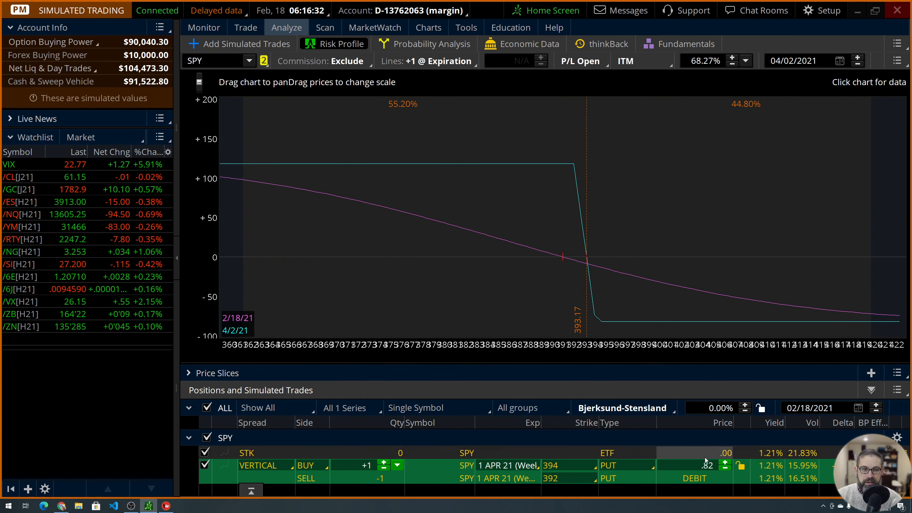
mouse_move(537, 181)
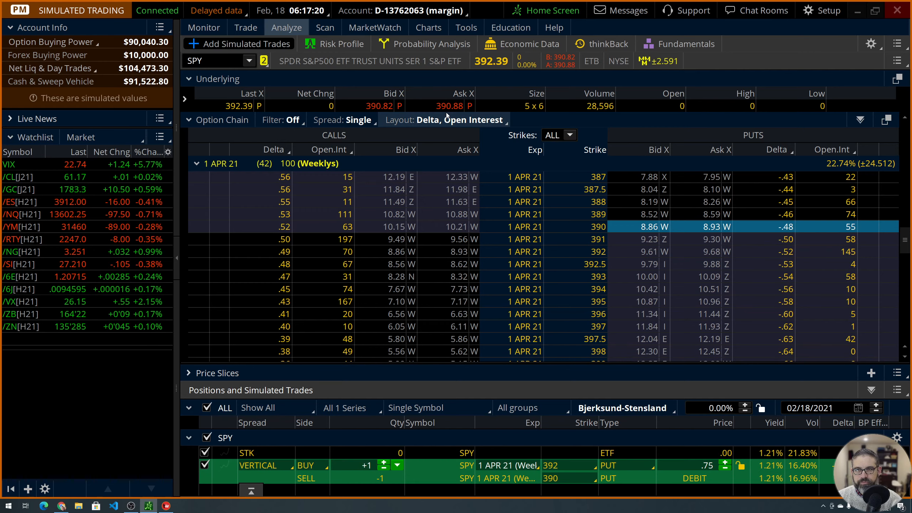
Chart the risk profile of the rebuilt 392/390 put spread at a 0.75 debit
click(334, 43)
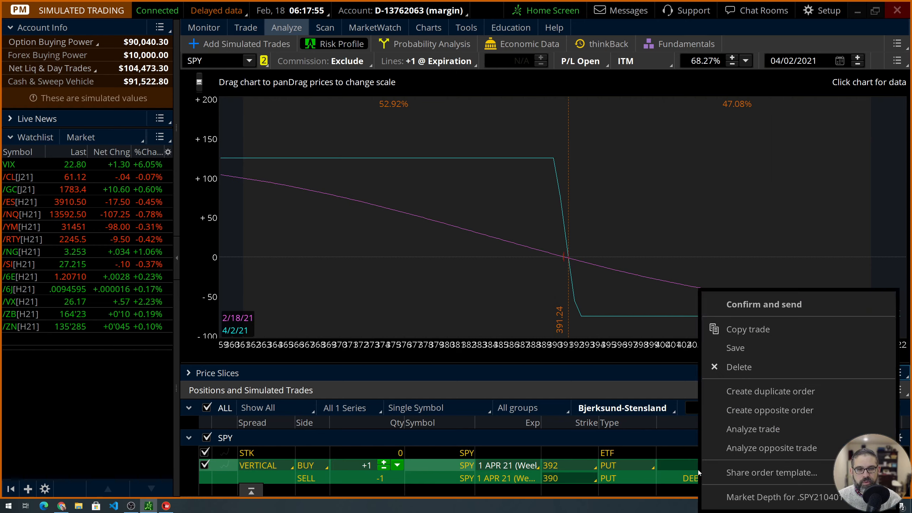
Send the 392/390 put spread at a 0.75 limit and view it under Monitor working orders
click(764, 303)
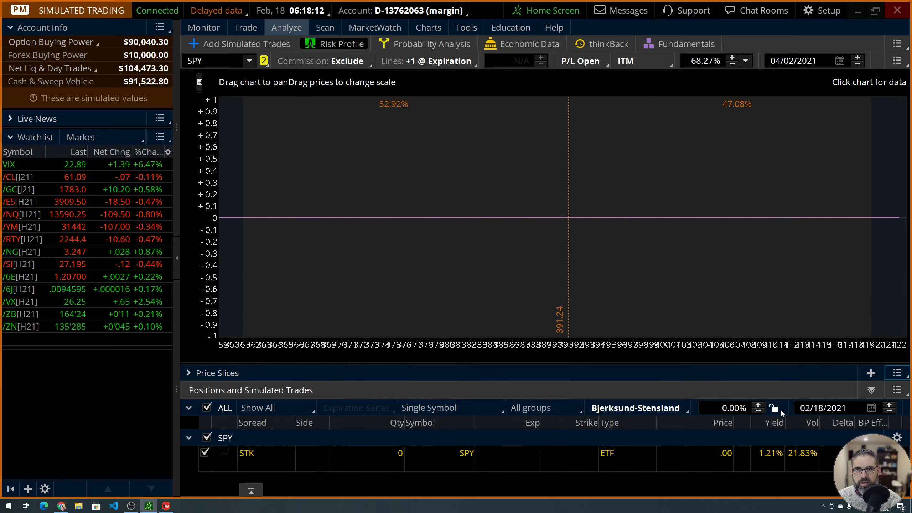
click(203, 27)
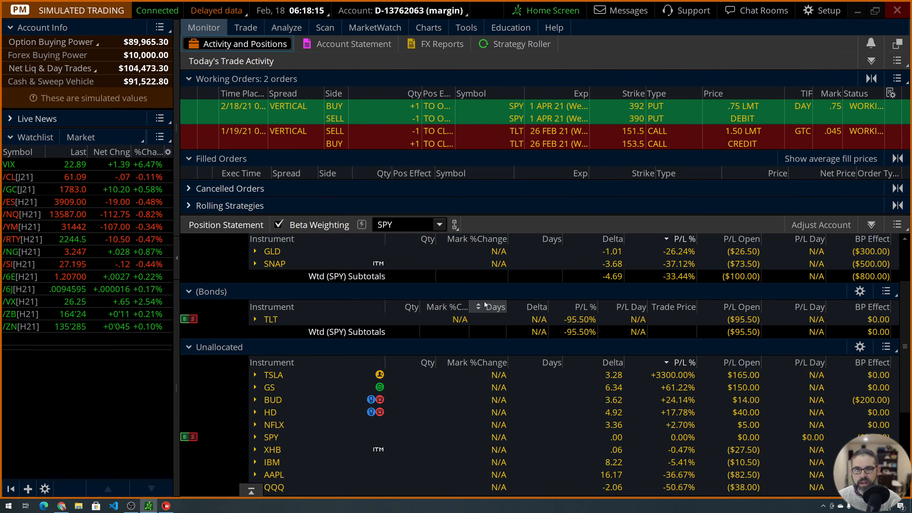
Return to the Analyze risk profile, now listing the 390 and 392 puts at zero quantity
click(285, 27)
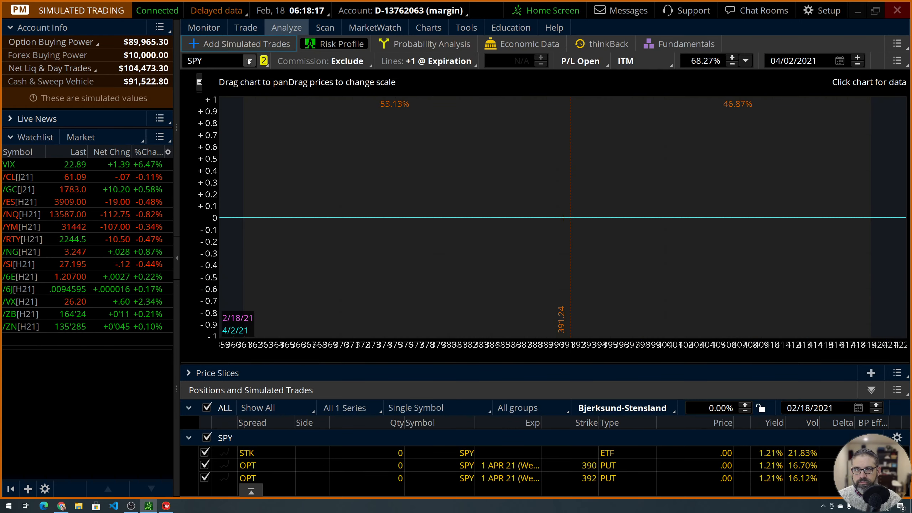
mouse_move(251, 61)
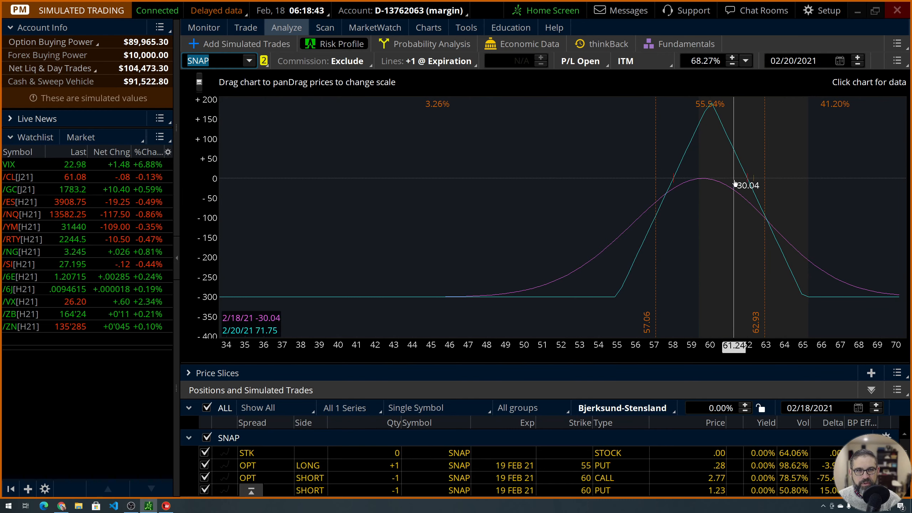
mouse_move(764, 181)
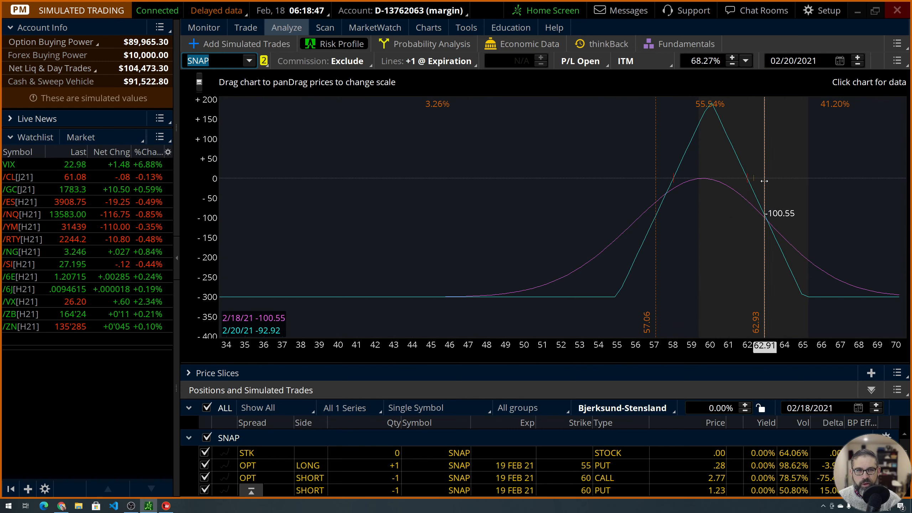
Hover across the SNAP Feb 19 iron condor risk chart to read P/L between the 57.06 and 62.93 breakevens
drag(764, 181, 749, 181)
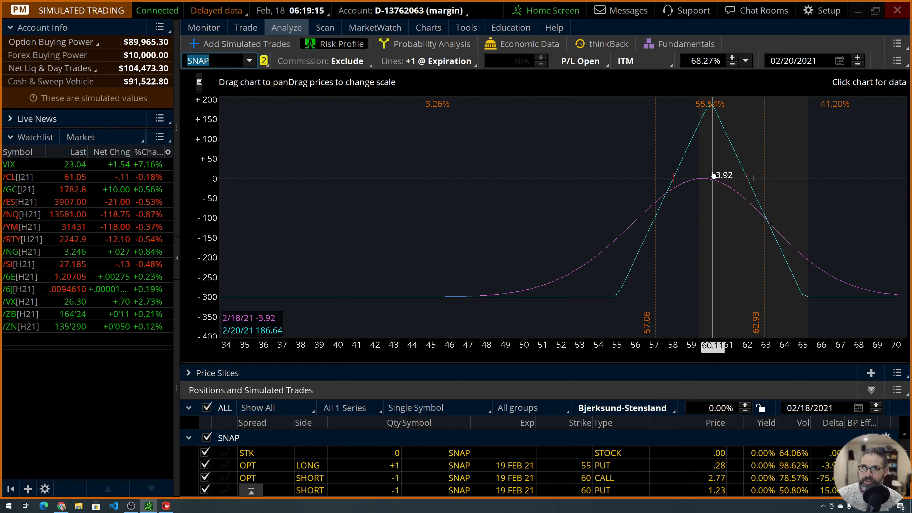
mouse_move(589, 182)
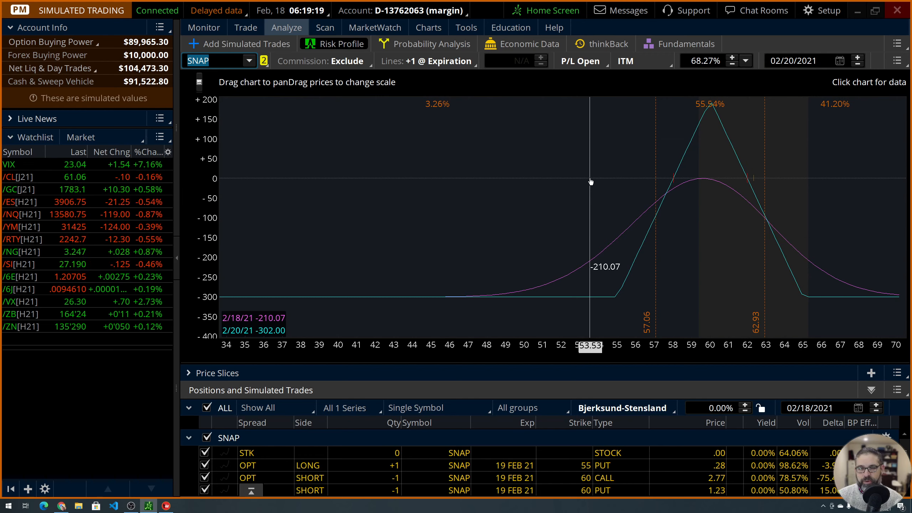
mouse_move(402, 132)
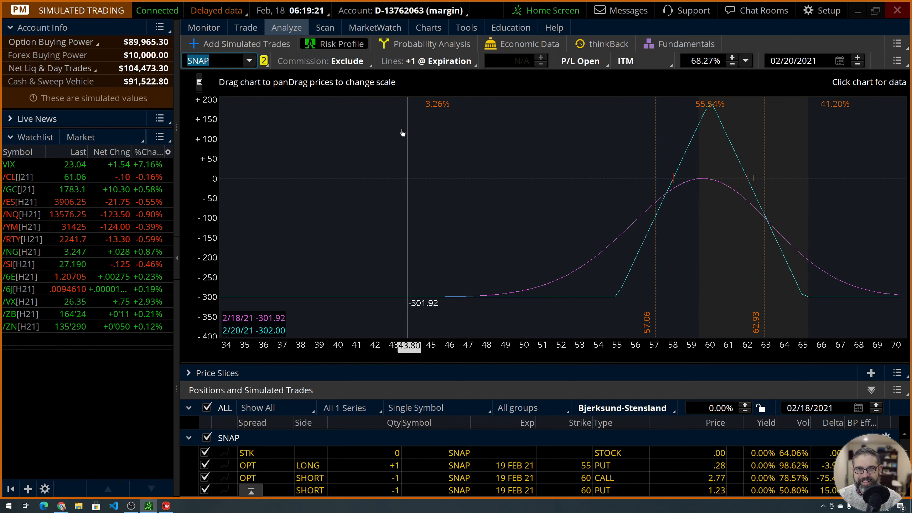
mouse_move(376, 130)
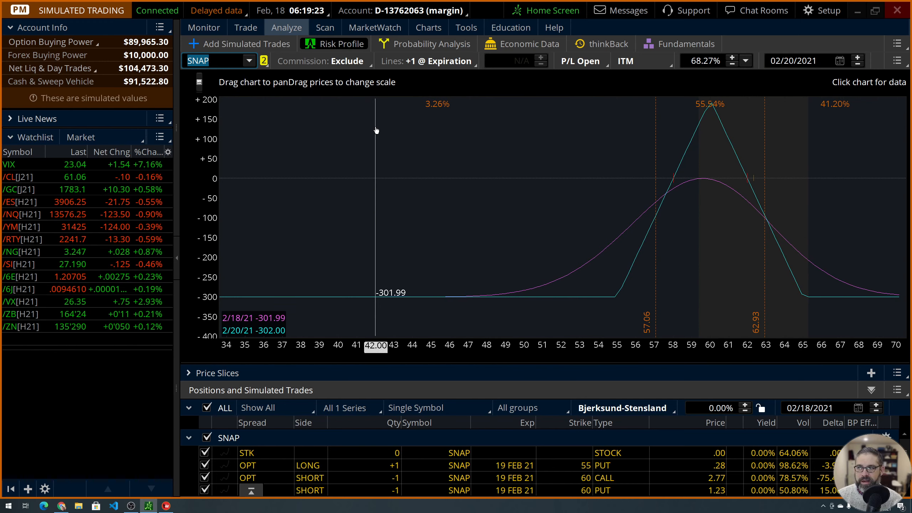